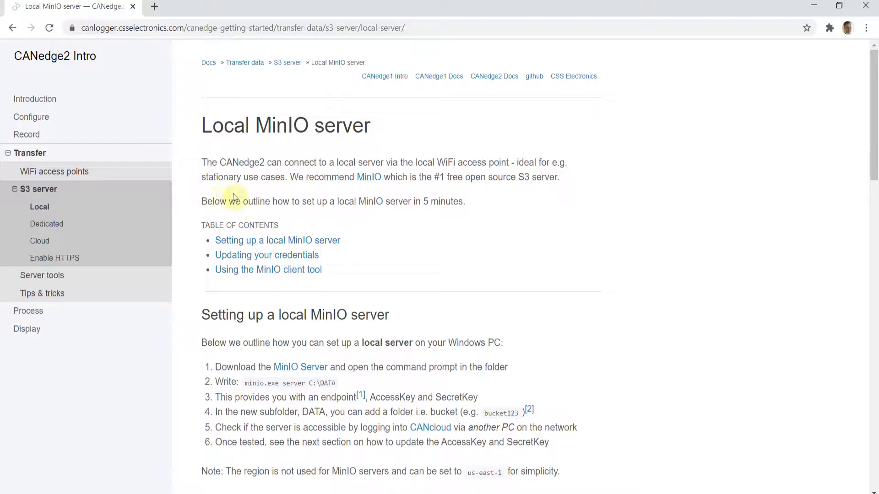
Step: Log in to the local MinIO endpoint with bucket name canedge-test-bucket
{"action": "scroll", "scroll_direction": "down", "scroll_amount": 3}
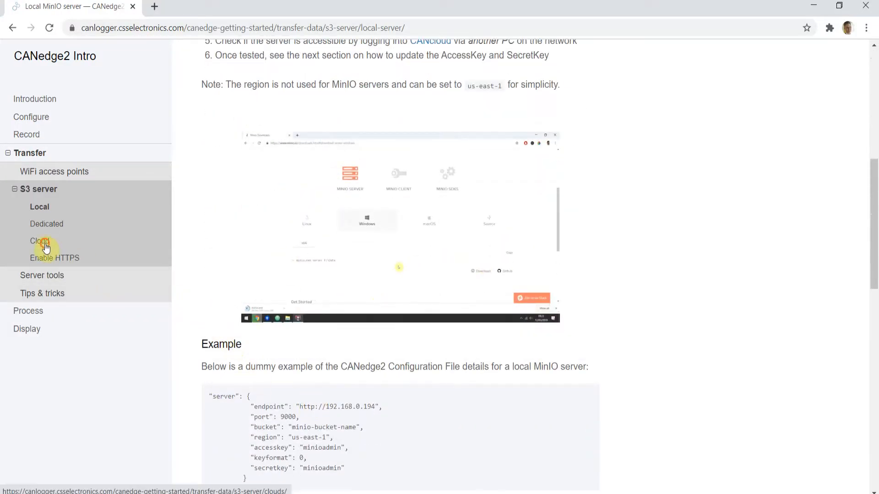
{"action": "left_click", "coordinate": [39, 240]}
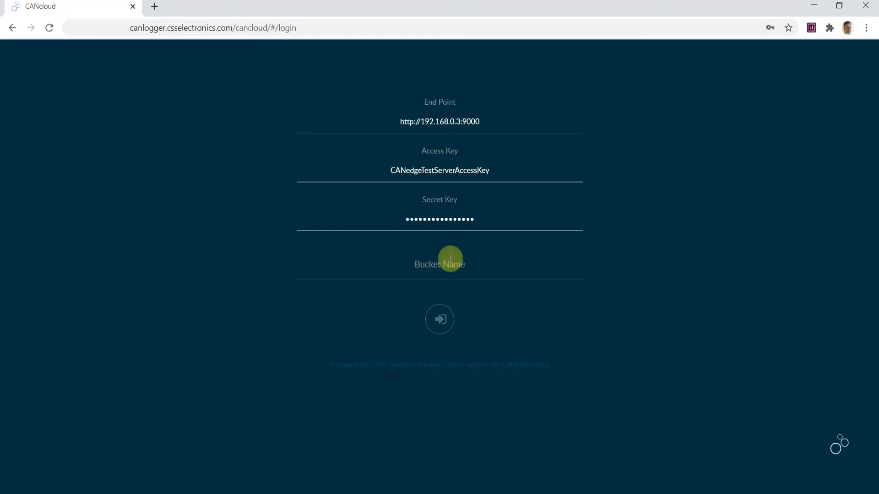
{"action": "type", "text": "canedge-t"}
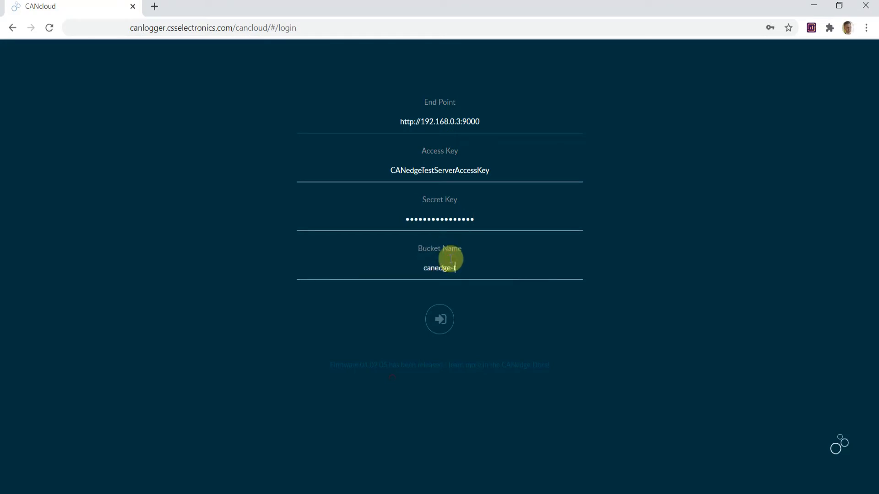
{"action": "left_click", "coordinate": [440, 319]}
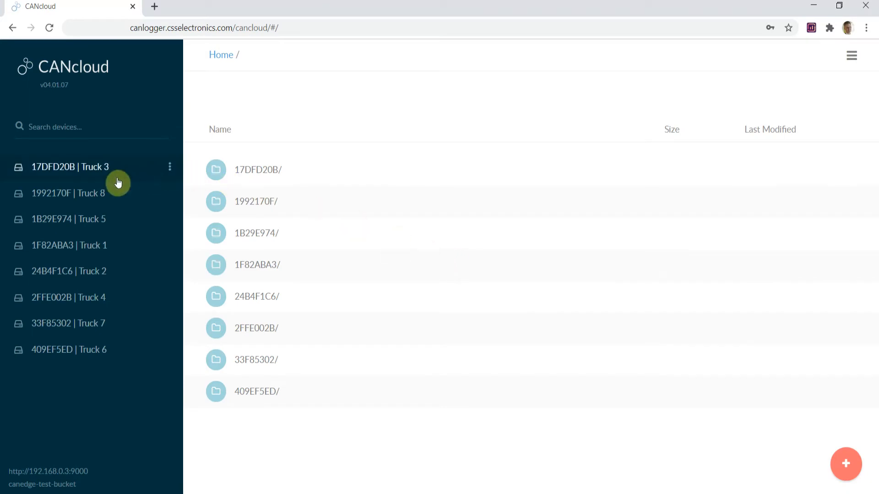
Step: Browse device 17DFD20B's log folder 00000002, briefly selecting and deselecting its first MF4 files
{"action": "left_click", "coordinate": [259, 171]}
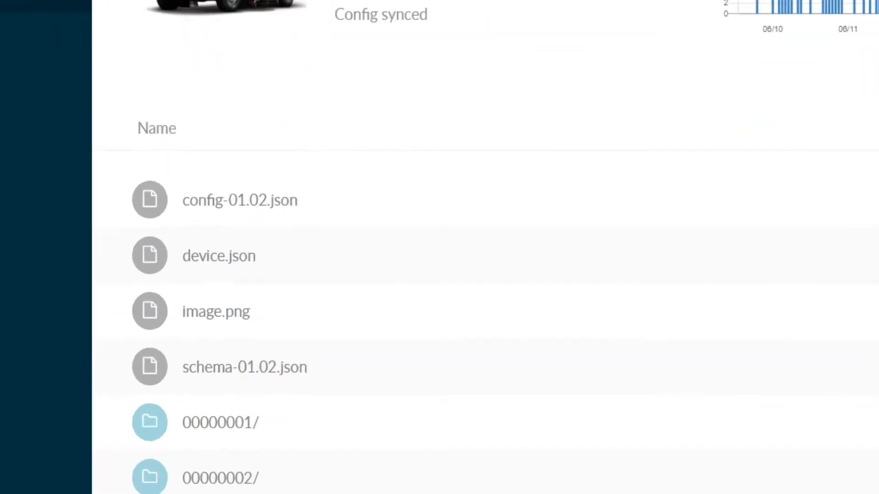
{"action": "scroll", "scroll_direction": "up", "scroll_amount": 3}
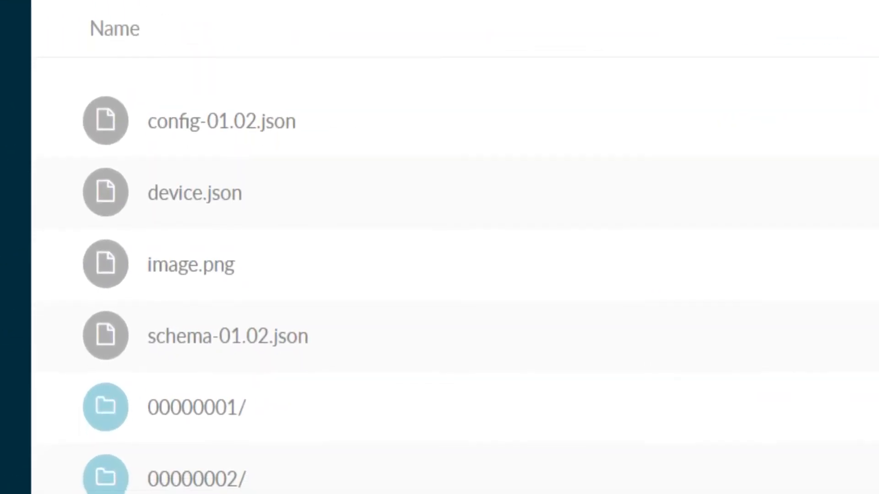
{"action": "scroll", "scroll_direction": "up", "scroll_amount": 3}
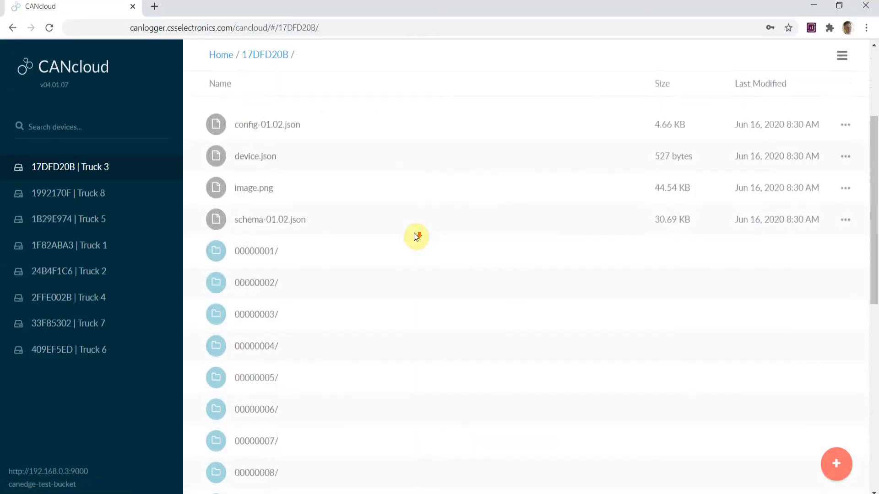
{"action": "left_click", "coordinate": [255, 282]}
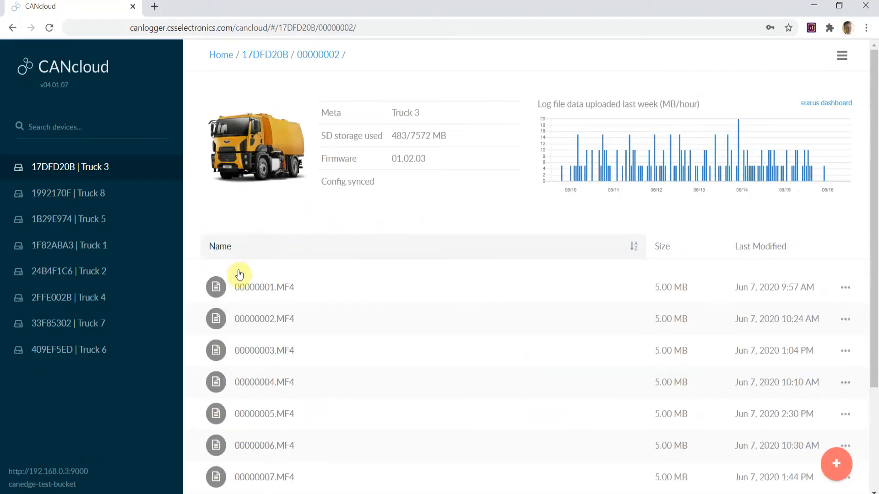
{"action": "left_click", "coordinate": [216, 286]}
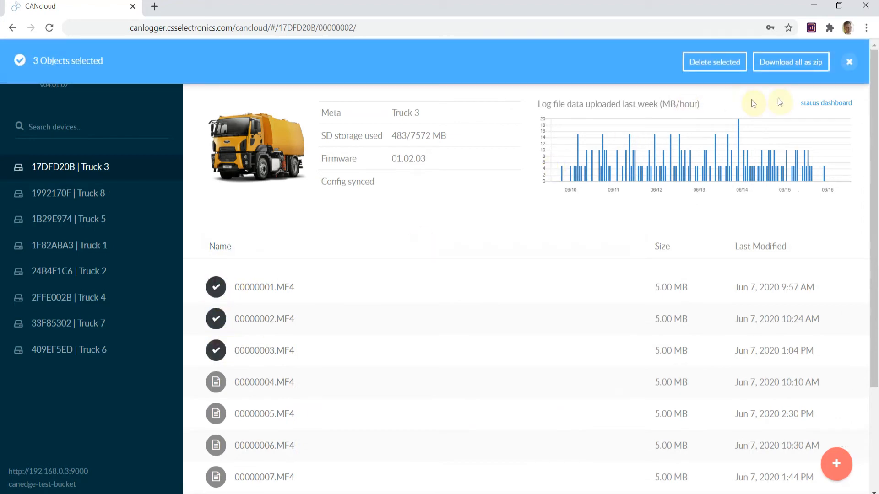
{"action": "left_click", "coordinate": [790, 61]}
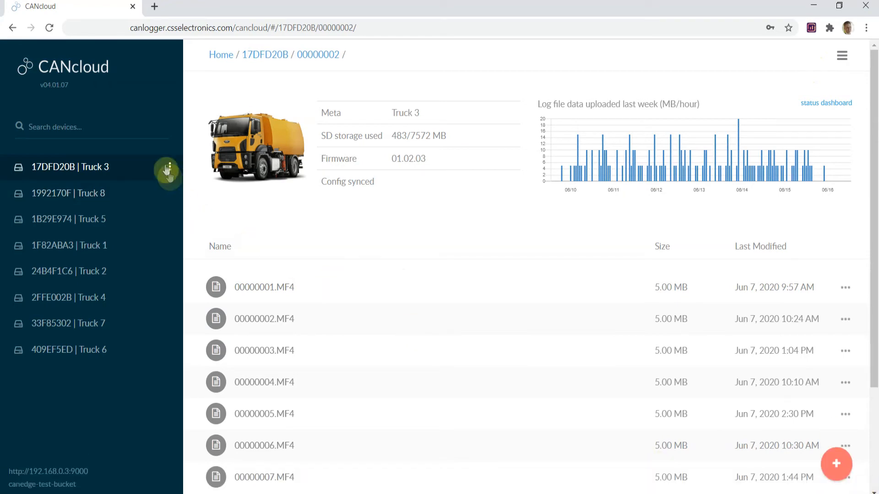
Step: Set the LOG file split size to 10 MB, review and submit the config to S3, then move to device 1992170F
{"action": "left_click", "coordinate": [167, 170]}
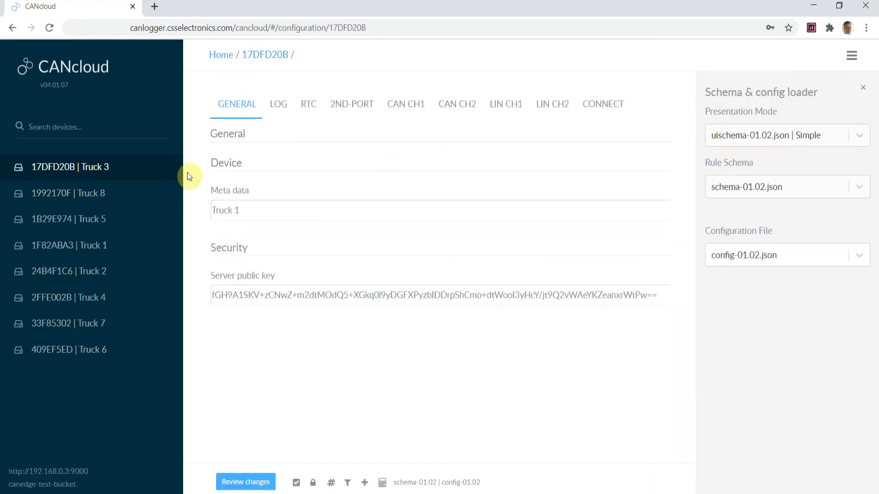
{"action": "left_click", "coordinate": [278, 103]}
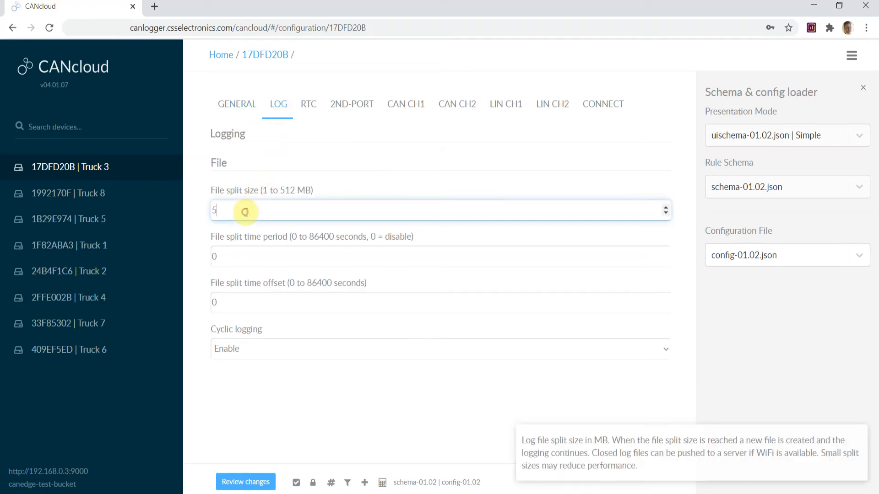
{"action": "left_click", "coordinate": [245, 482]}
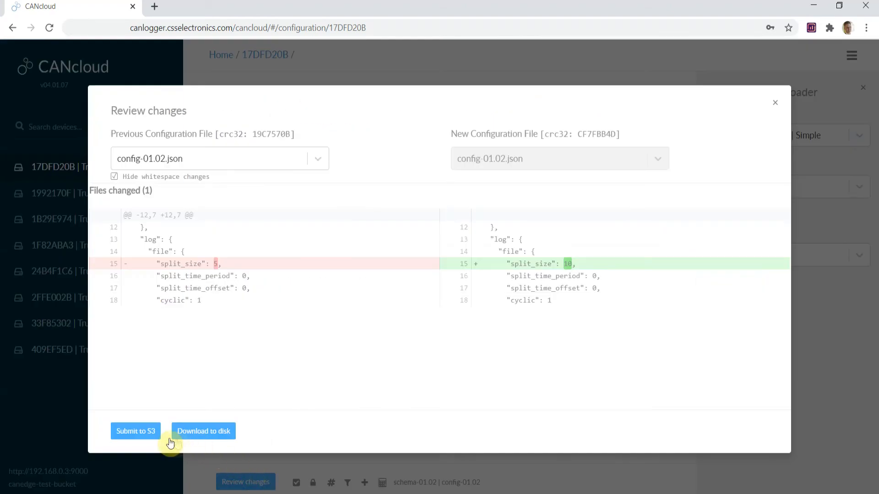
{"action": "left_click", "coordinate": [136, 431]}
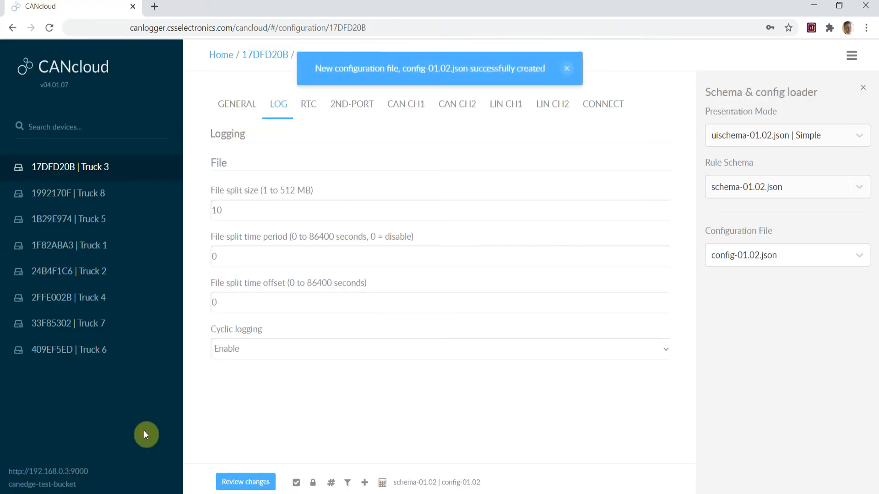
{"action": "mouse_move", "coordinate": [726, 61]}
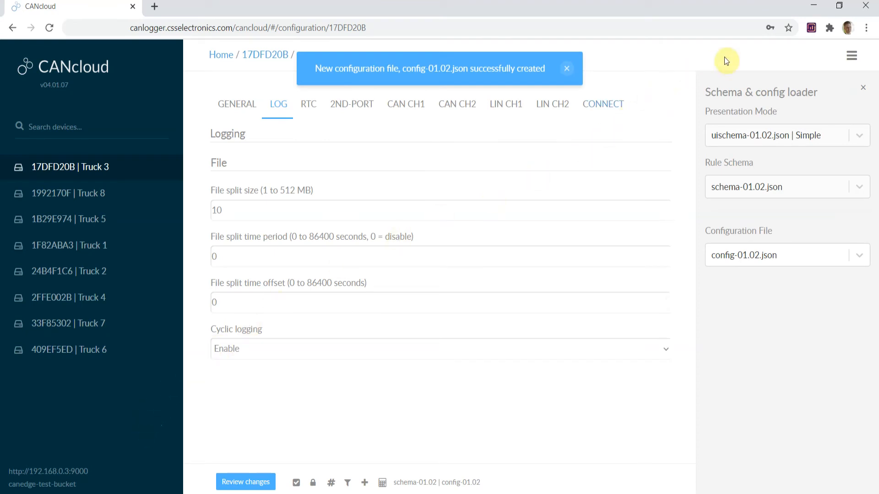
{"action": "left_click", "coordinate": [68, 194]}
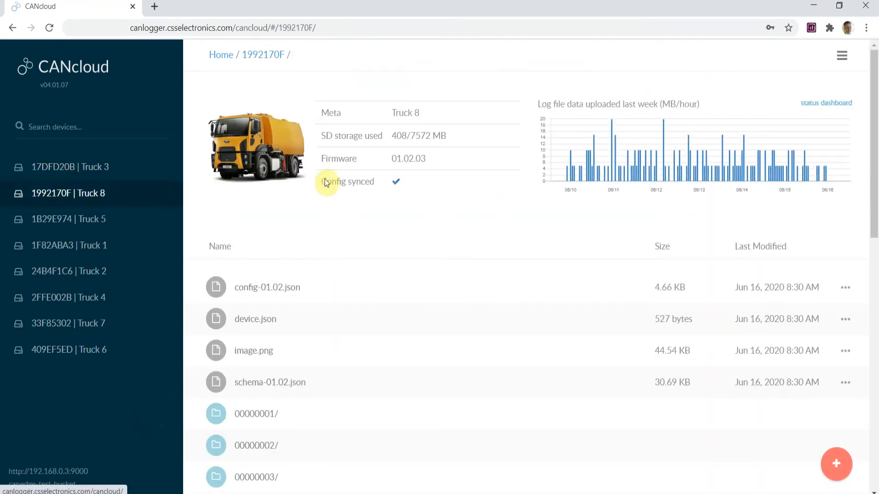
Step: Show the status dashboard from the options menu and scroll through its per-device heartbeat table
{"action": "left_click", "coordinate": [843, 56]}
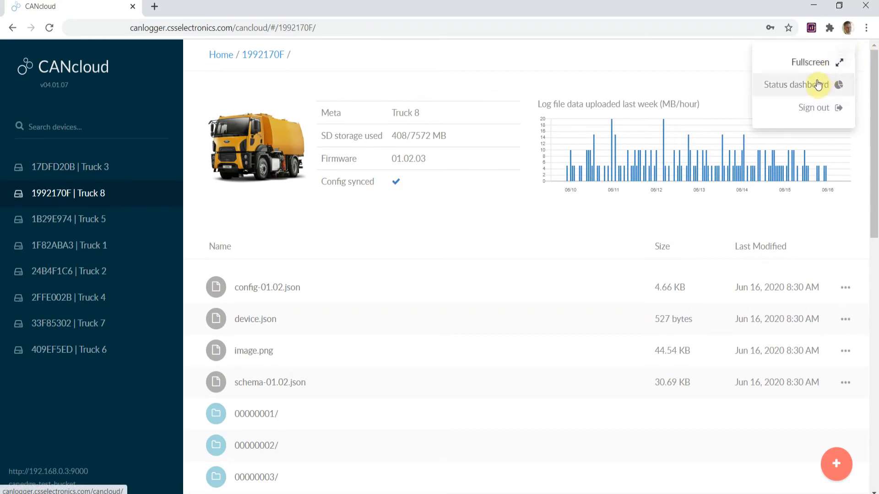
{"action": "left_click", "coordinate": [796, 84]}
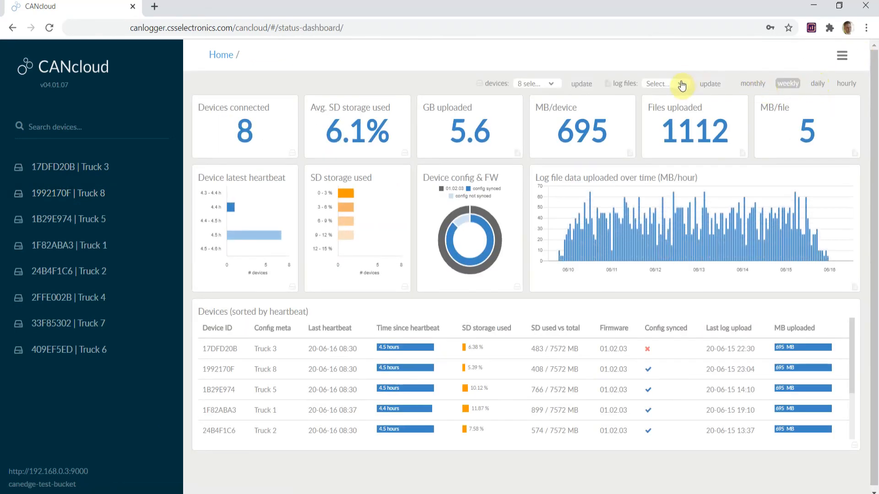
{"action": "scroll", "scroll_direction": "down", "scroll_amount": 3}
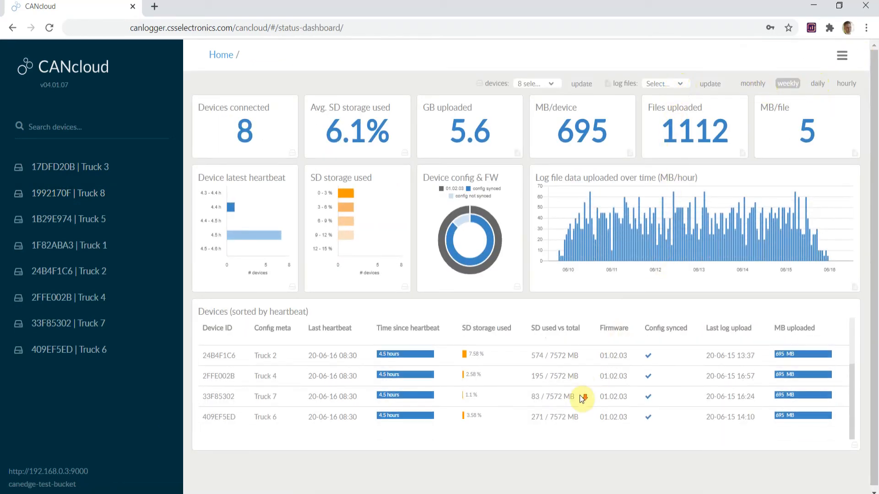
{"action": "scroll", "scroll_direction": "up", "scroll_amount": 3}
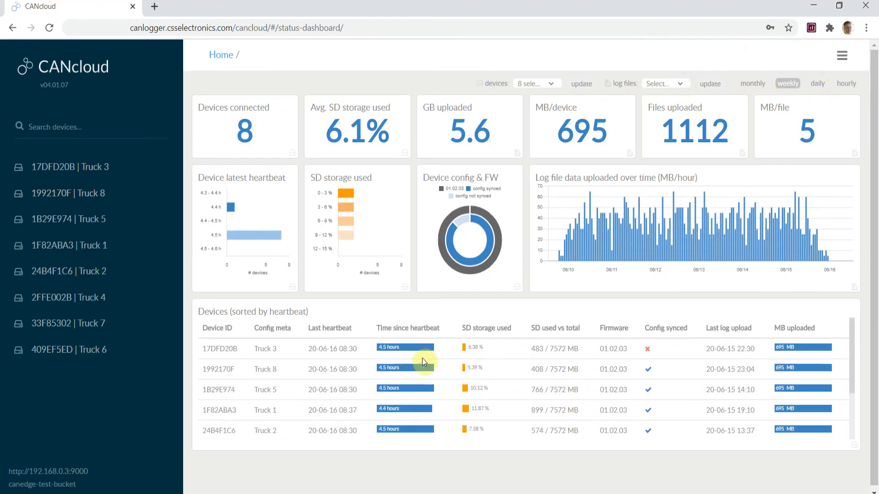
{"action": "mouse_move", "coordinate": [347, 194]}
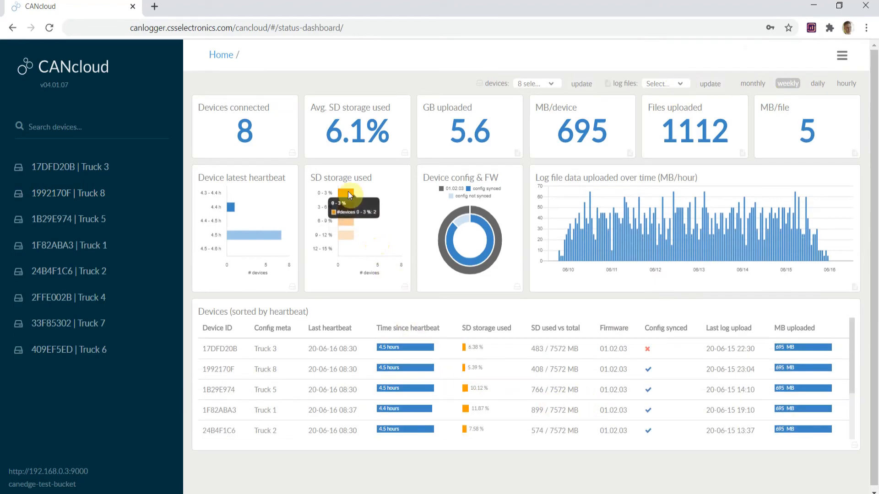
{"action": "left_click", "coordinate": [68, 166]}
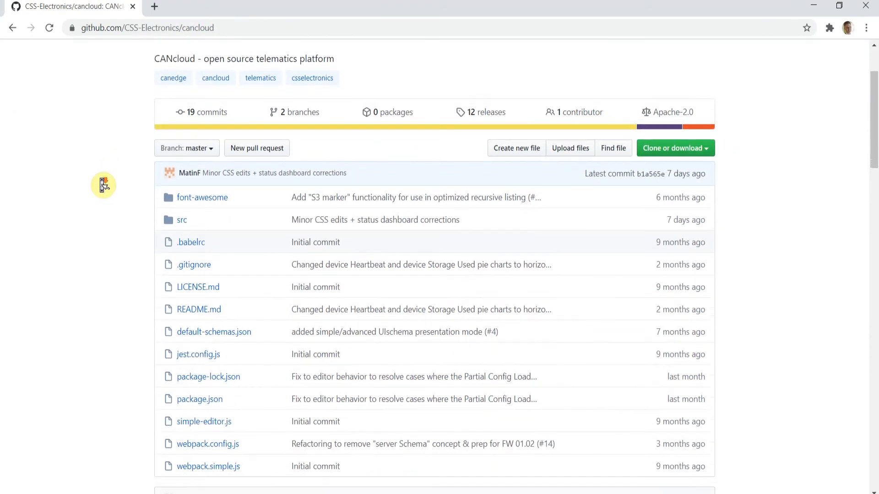
Step: Scroll the CSS-Electronics/cancloud repository page down to the README's Key features list
{"action": "scroll", "scroll_direction": "down", "scroll_amount": 3}
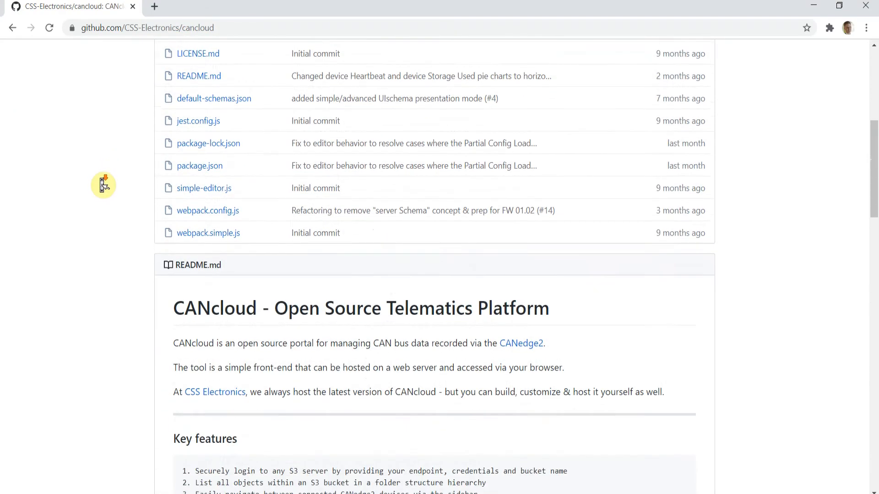
{"action": "scroll", "scroll_direction": "down", "scroll_amount": 3}
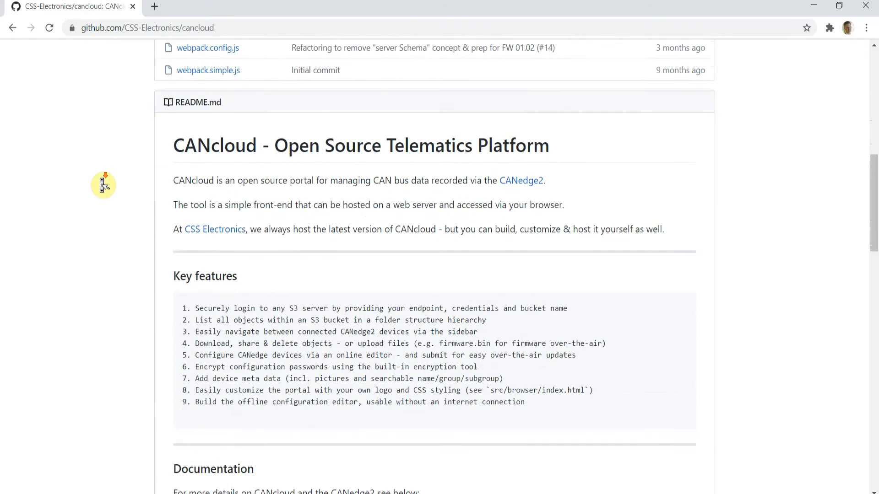
{"action": "scroll", "scroll_direction": "down", "scroll_amount": 3}
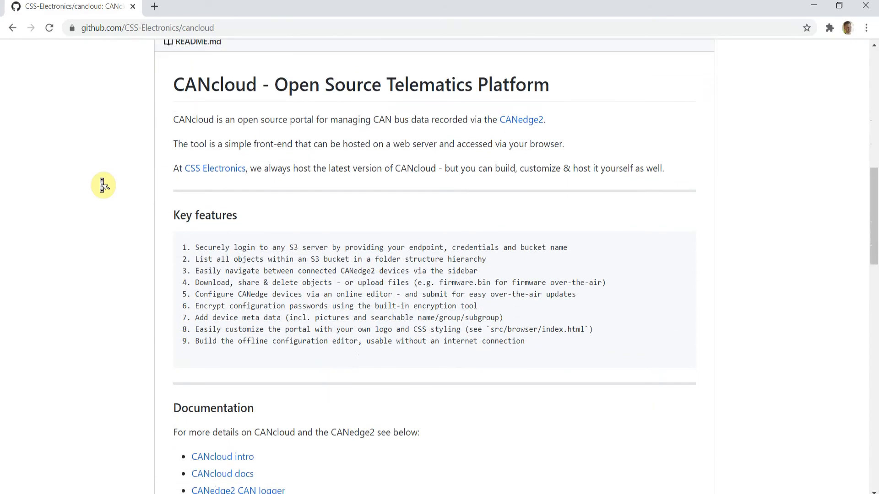